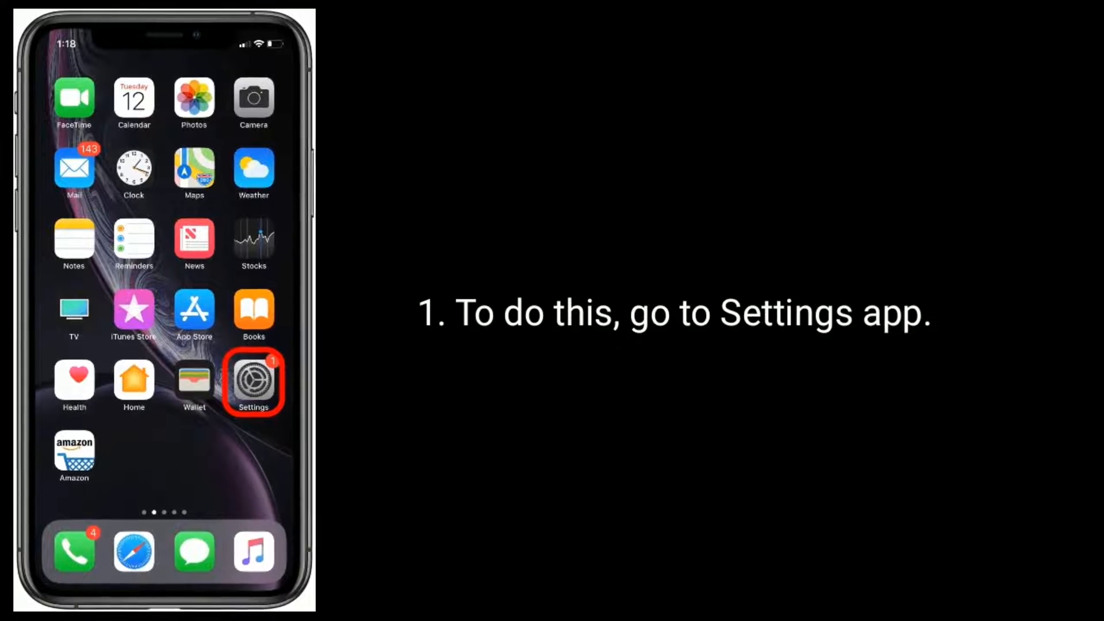
Show the info page of the connected Moto G Play Wi-Fi network from Settings
click(253, 381)
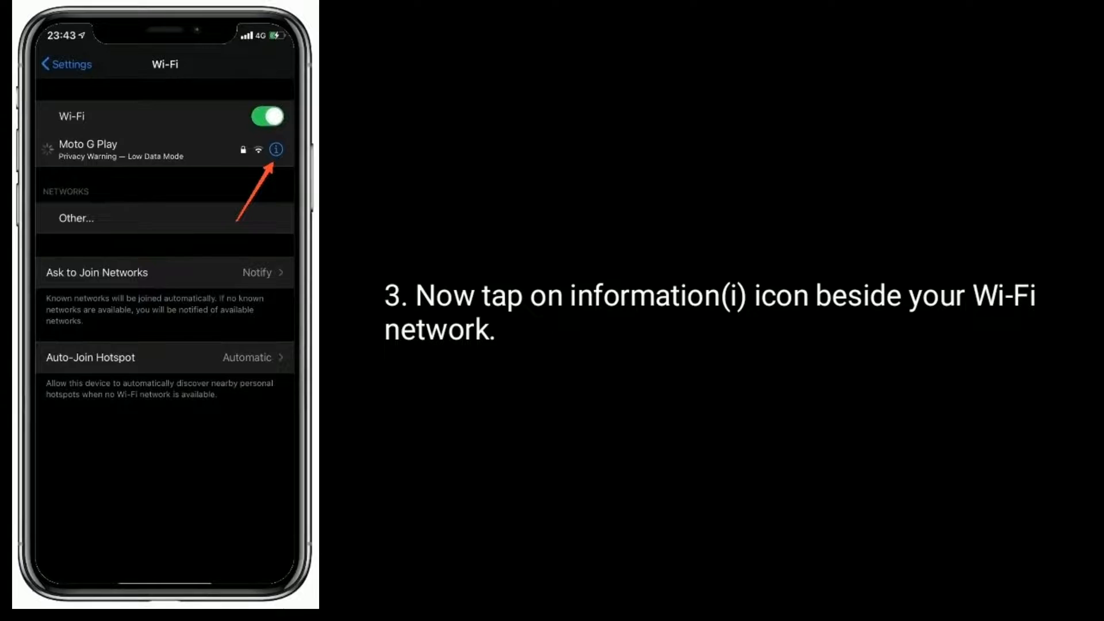
click(274, 149)
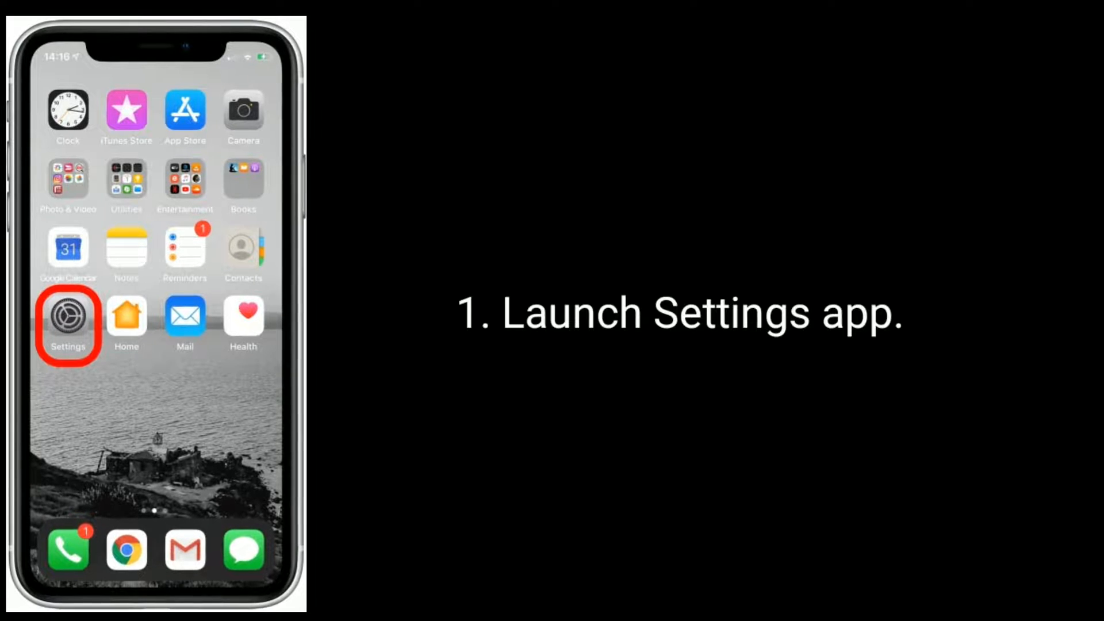
Go through Settings > General > Reset and choose Reset Network Settings
click(68, 315)
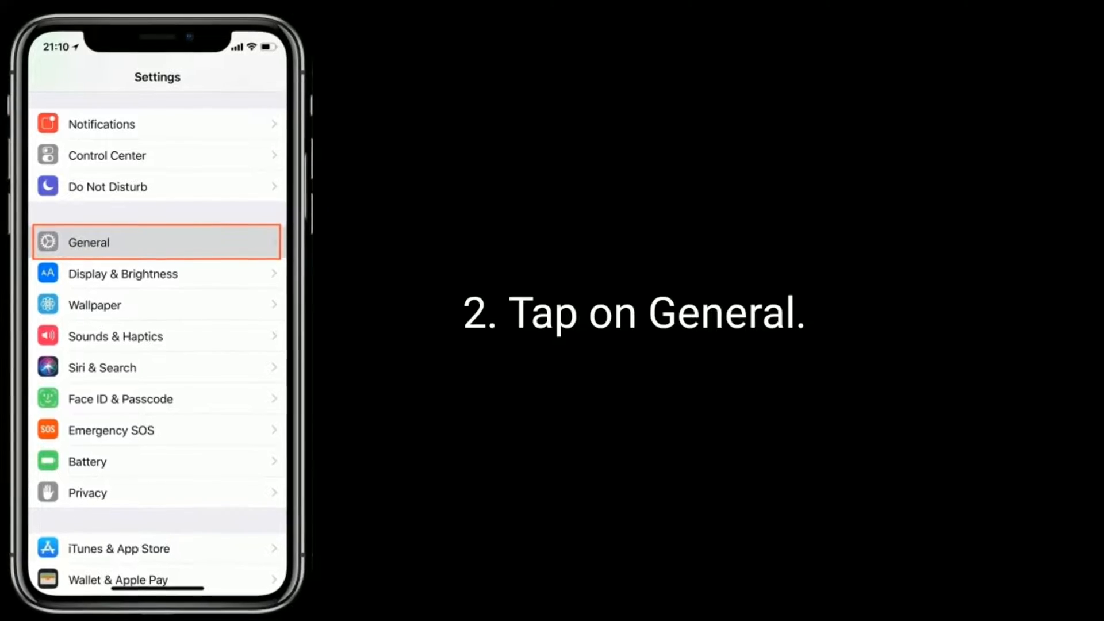
click(157, 242)
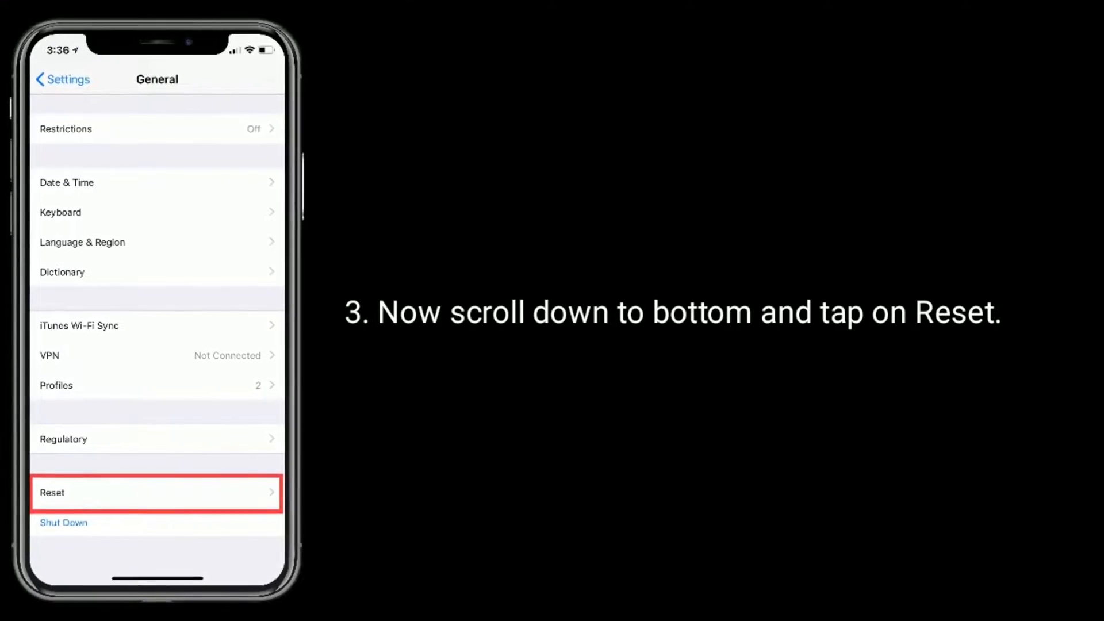
click(156, 492)
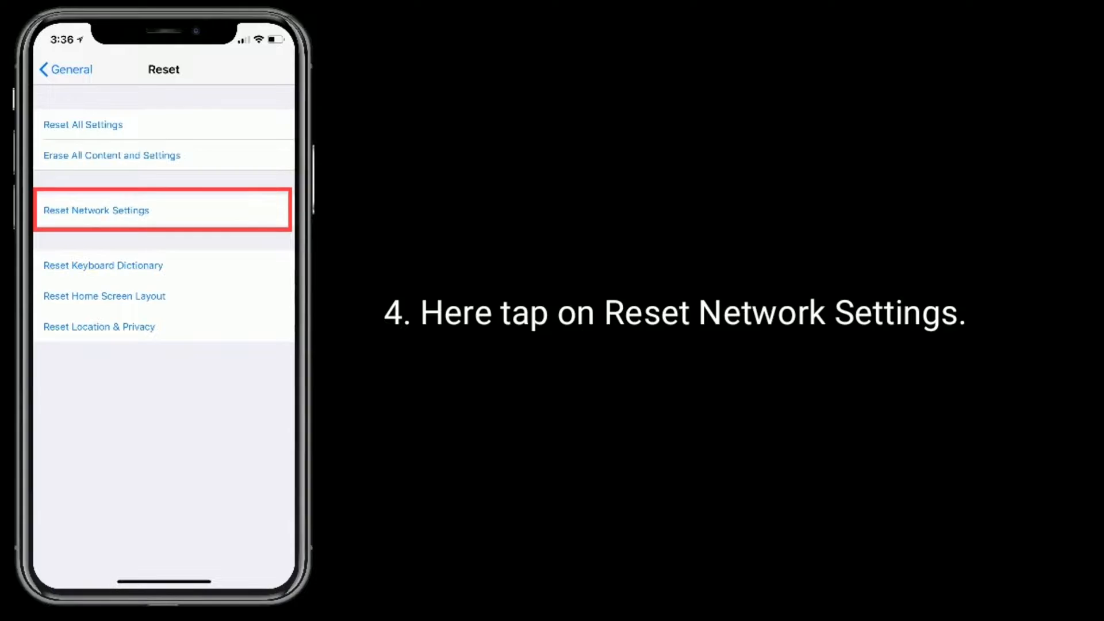
click(162, 210)
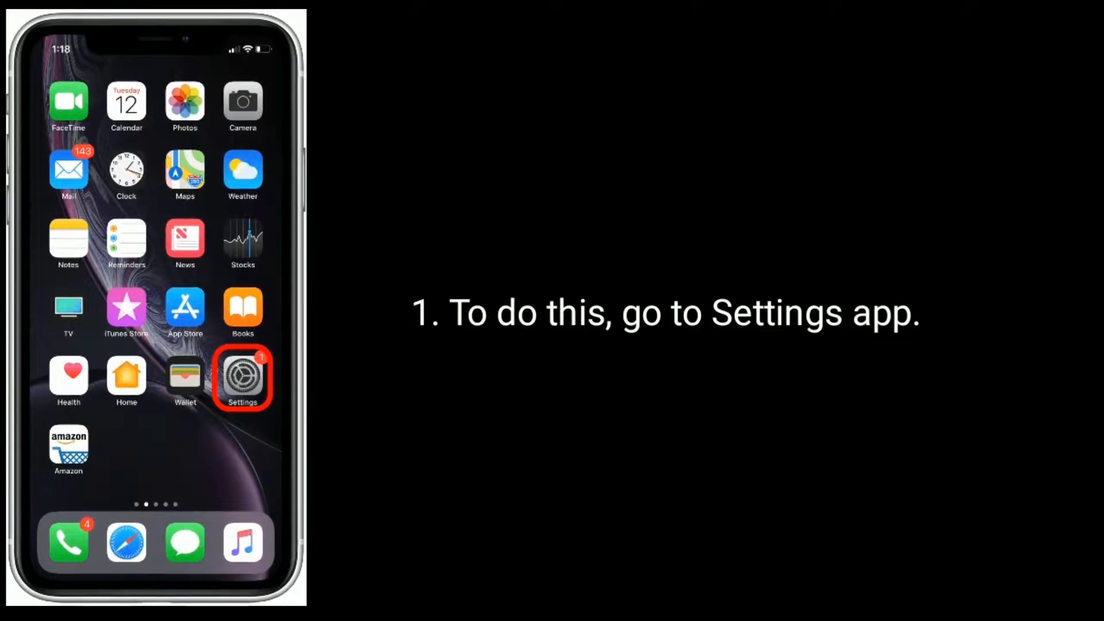
Join the hidden network 'network' via Wi-Fi > Other with WPA2/WPA3 security and its password
click(243, 377)
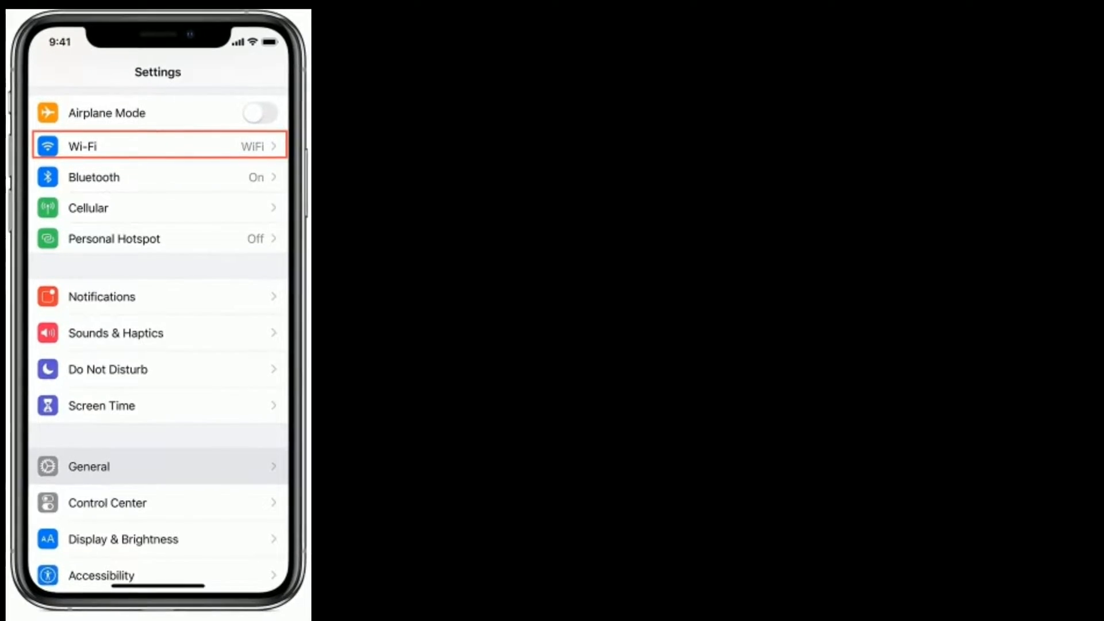
click(157, 147)
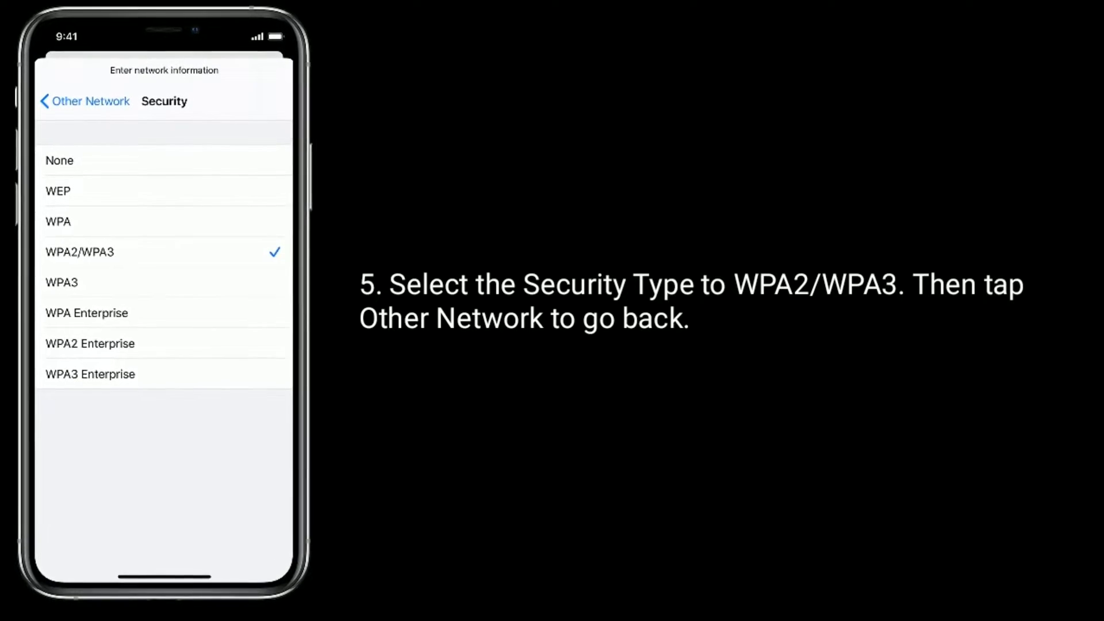
click(90, 101)
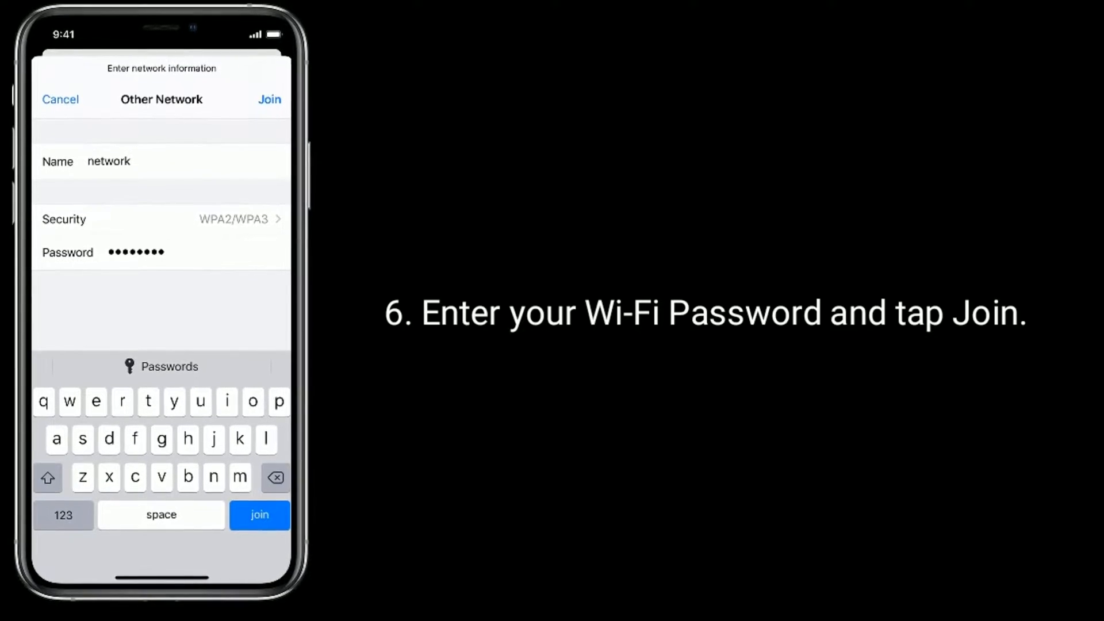
click(259, 515)
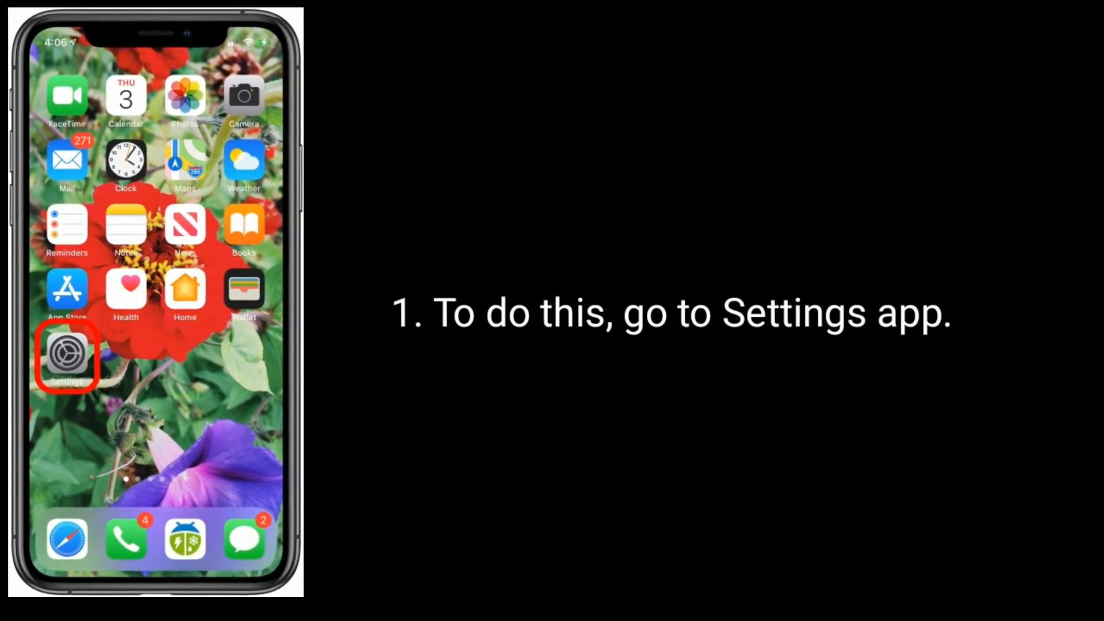
Launch Settings from the home screen for the next fix
click(66, 353)
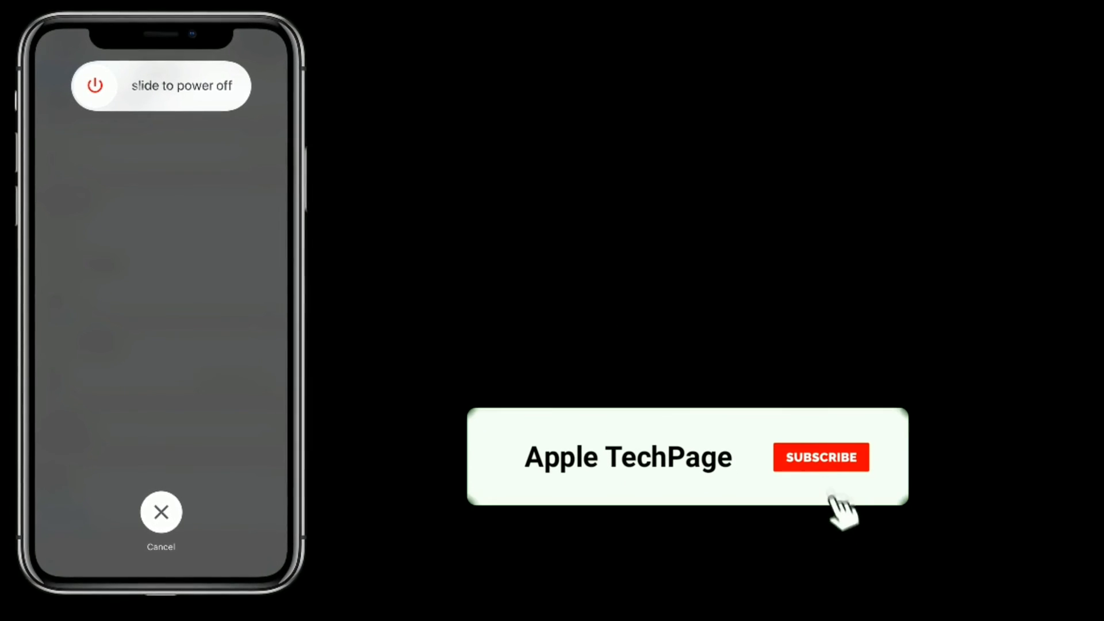
Subscribe to the channel from the banner beside the power-off prompt
click(820, 456)
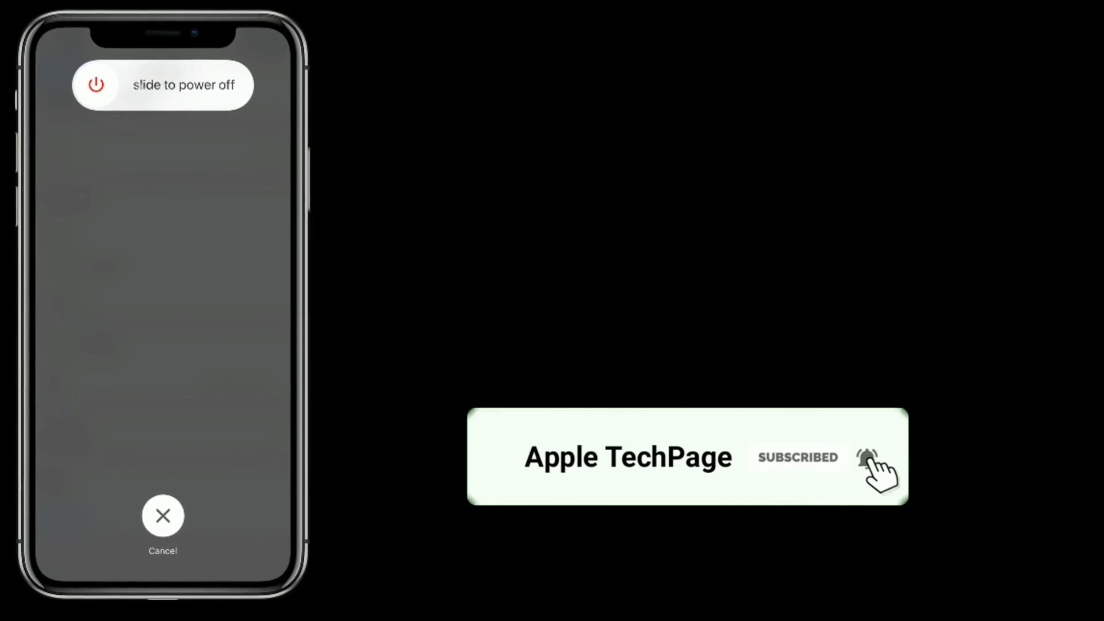